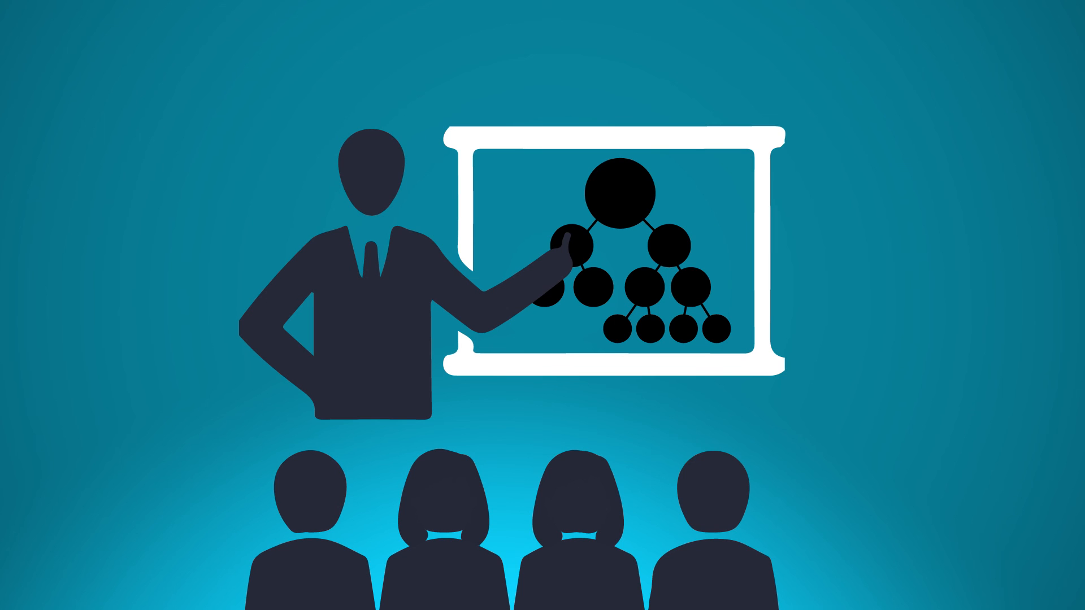
scroll(down, 3)
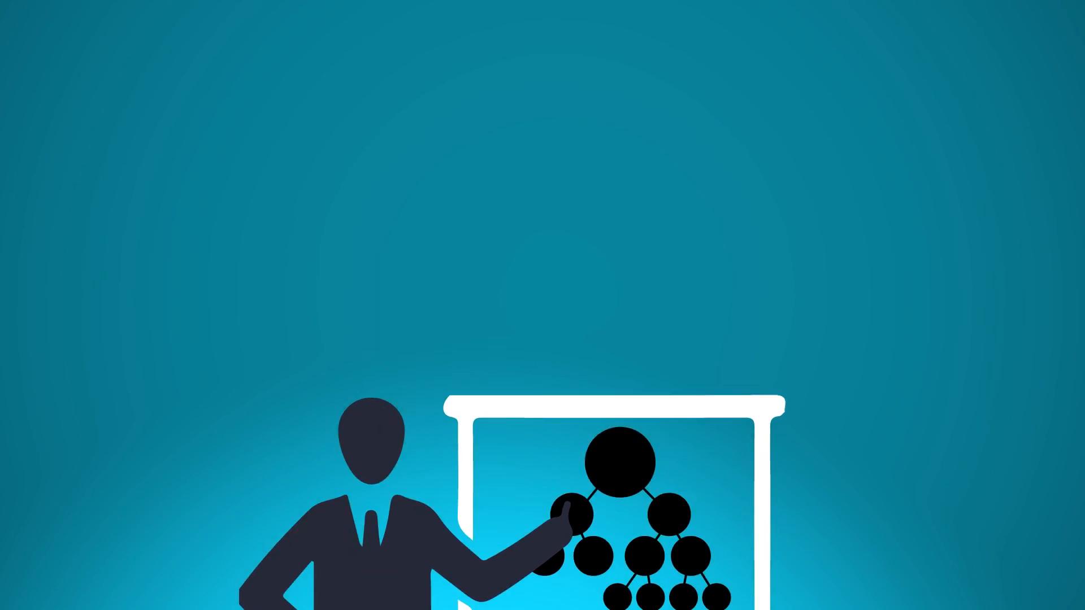